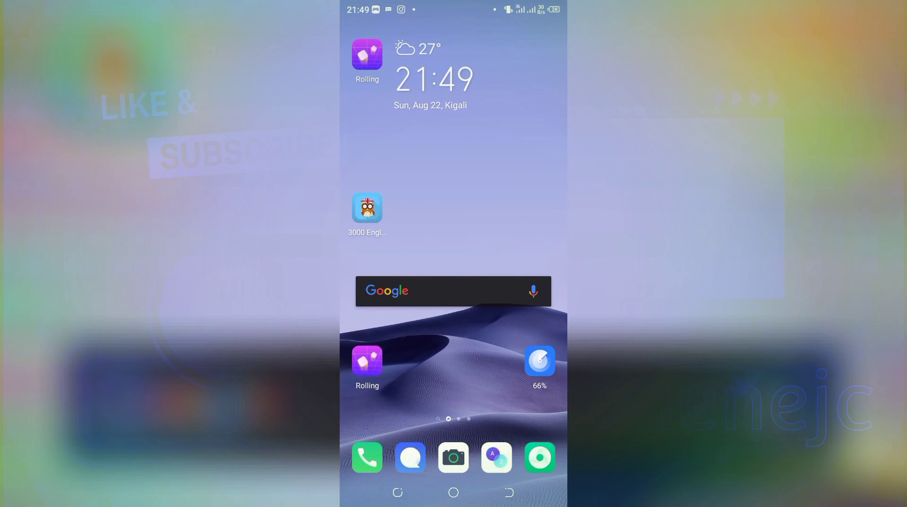
Step: Swipe on the home screen to reveal the app drawer with installed apps
scroll("left", 3)
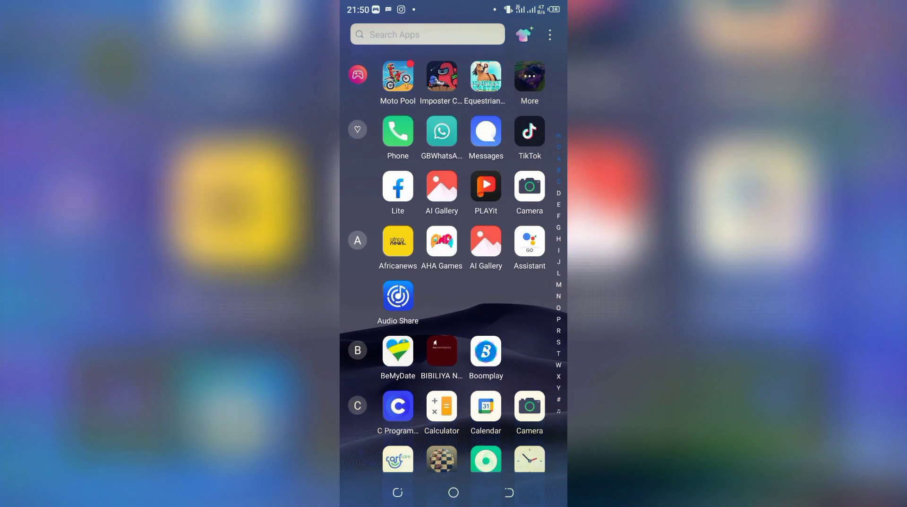
Step: Launch GBWhatsApp, unlock with fingerprint, view the GROUPS and CHATS tabs, and show the overflow options
left_click(441, 131)
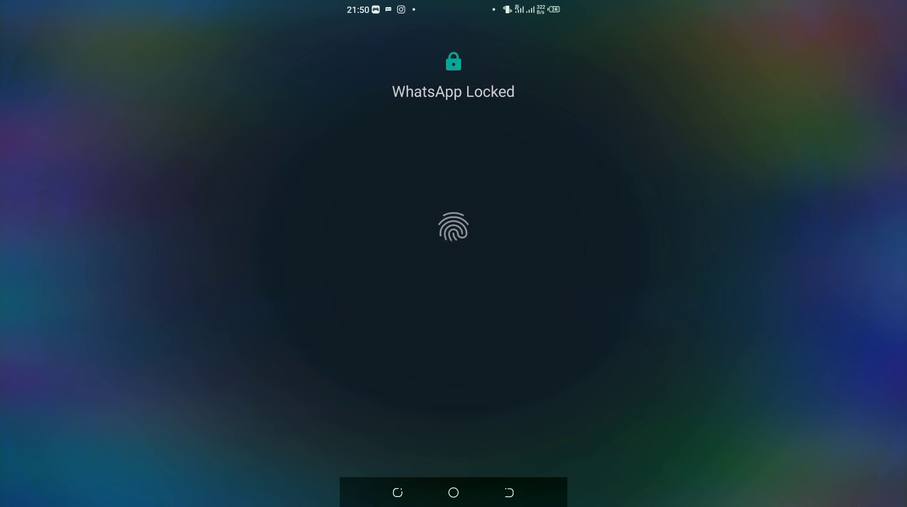
left_click(453, 226)
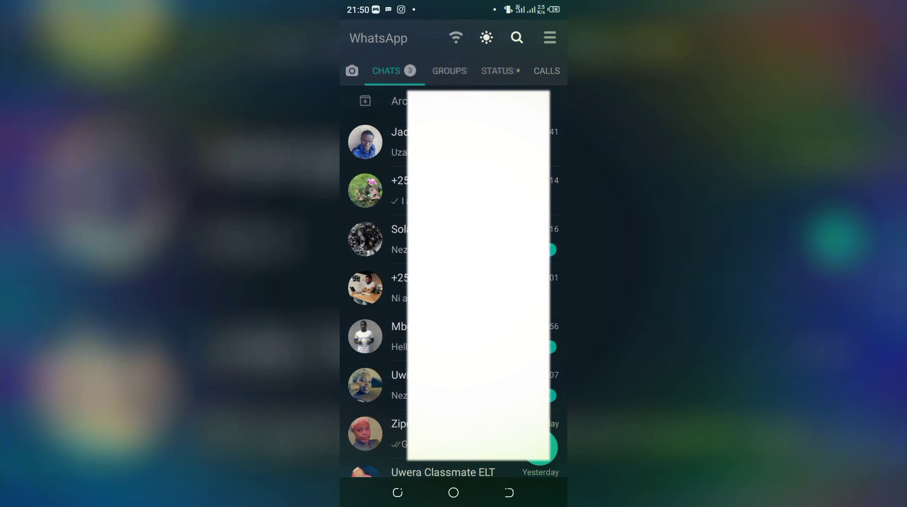
left_click(452, 71)
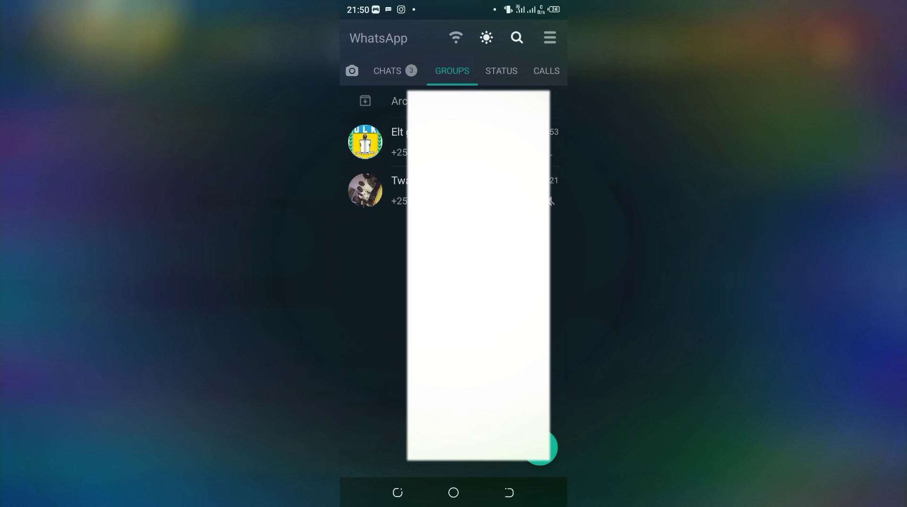
left_click(387, 70)
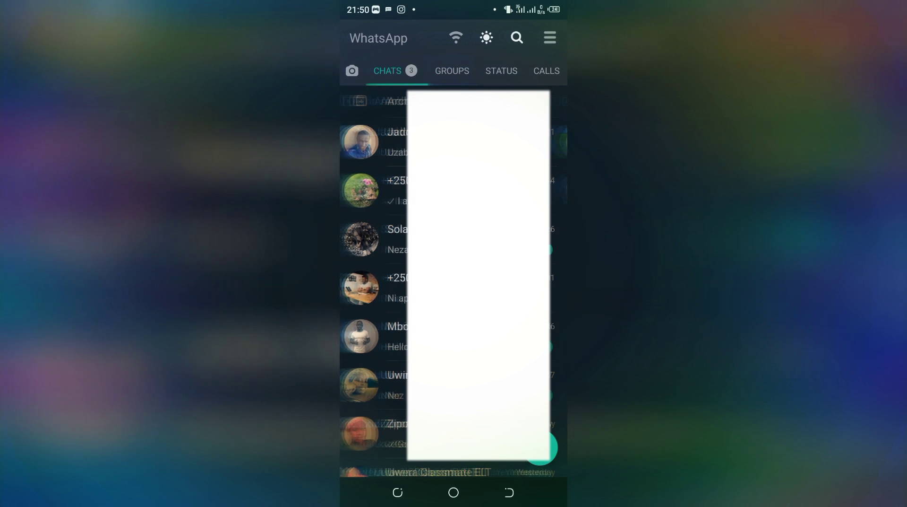
left_click(549, 38)
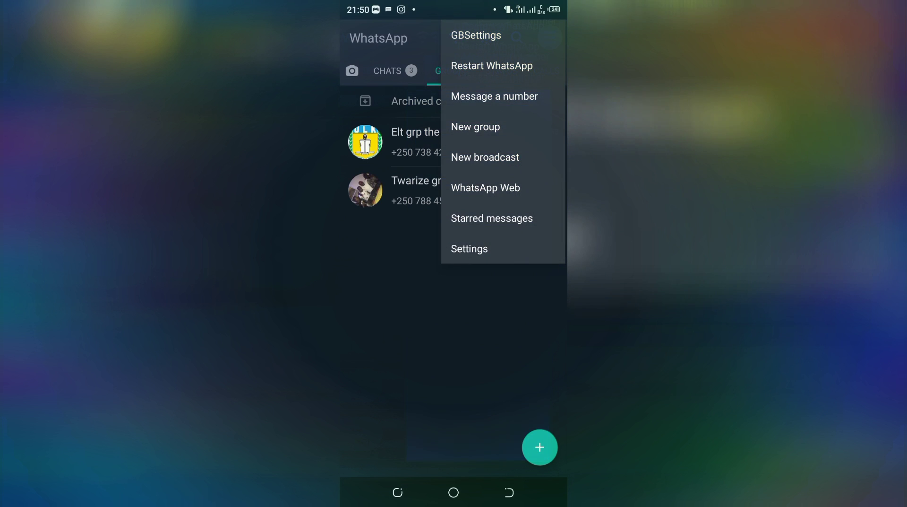
Step: Reach the Contact us form through Settings and Help
left_click(470, 249)
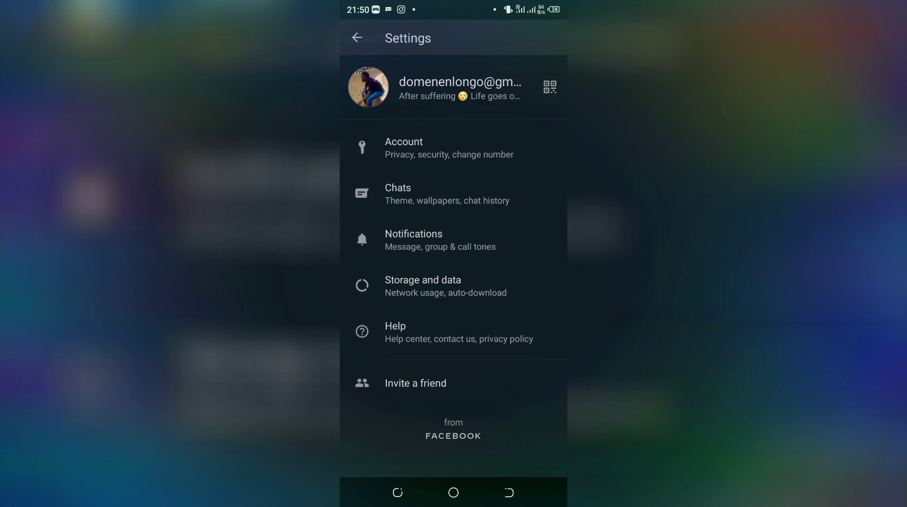
left_click(459, 332)
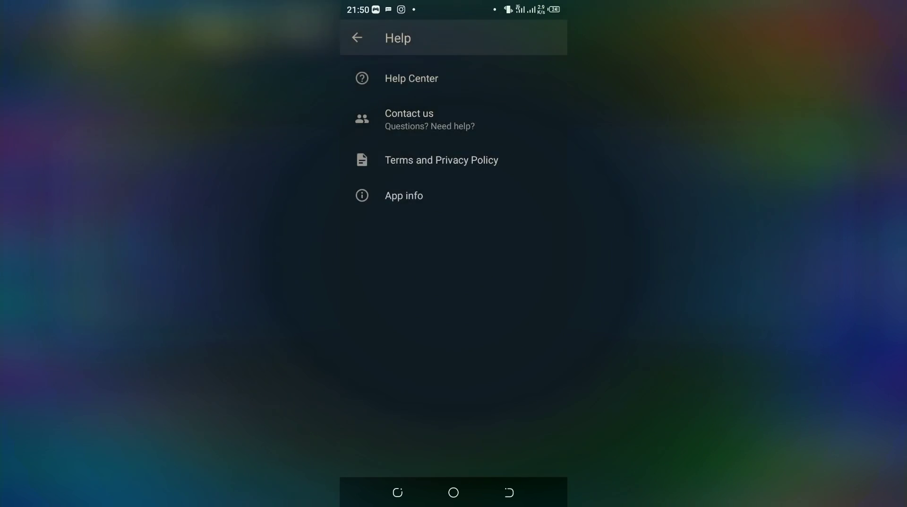
left_click(410, 120)
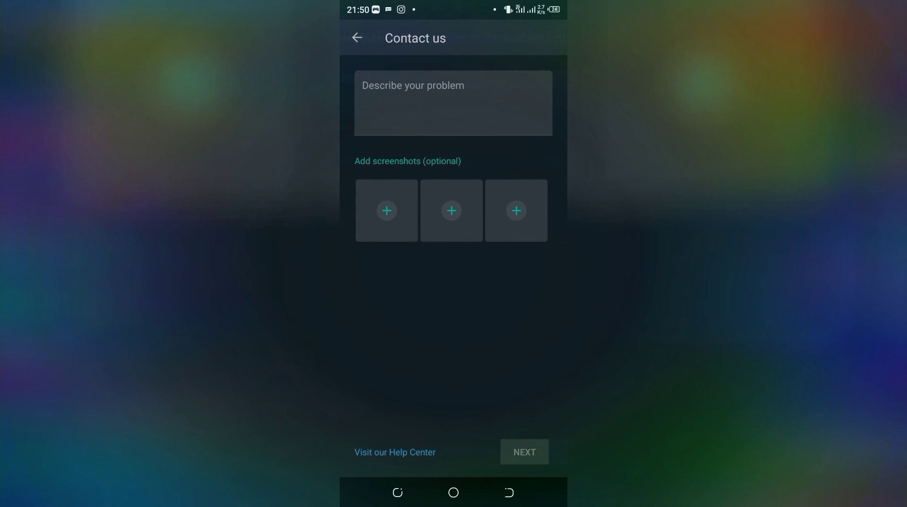
Step: Describe the problem as 'Recover old group' using keyboard suggestions
left_click(453, 103)
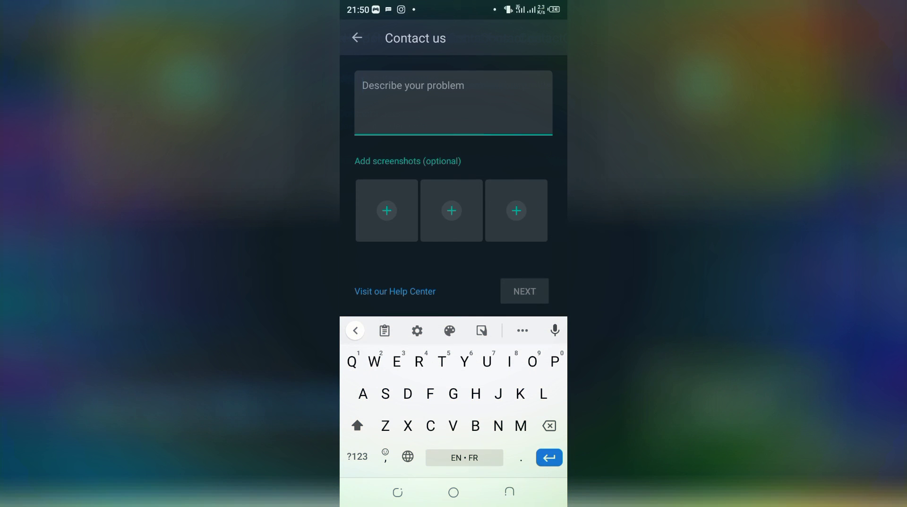
type("Recover")
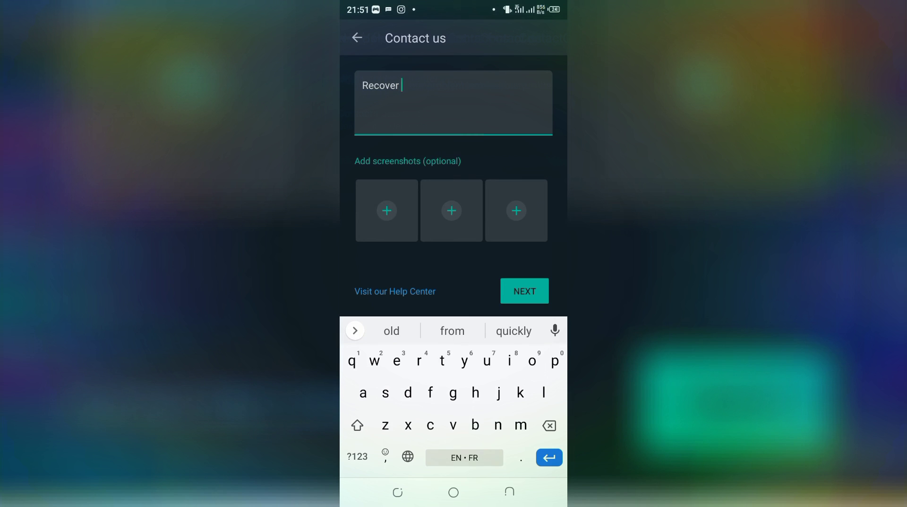
left_click(391, 330)
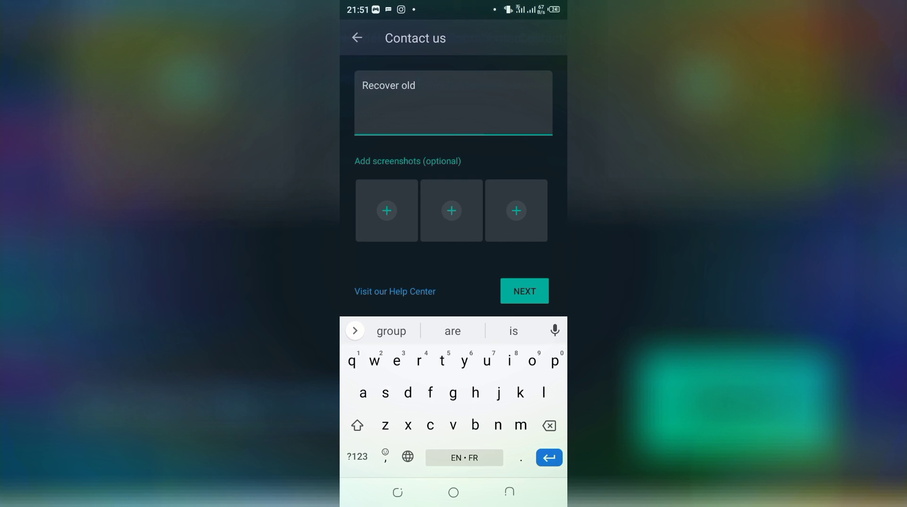
type("gr")
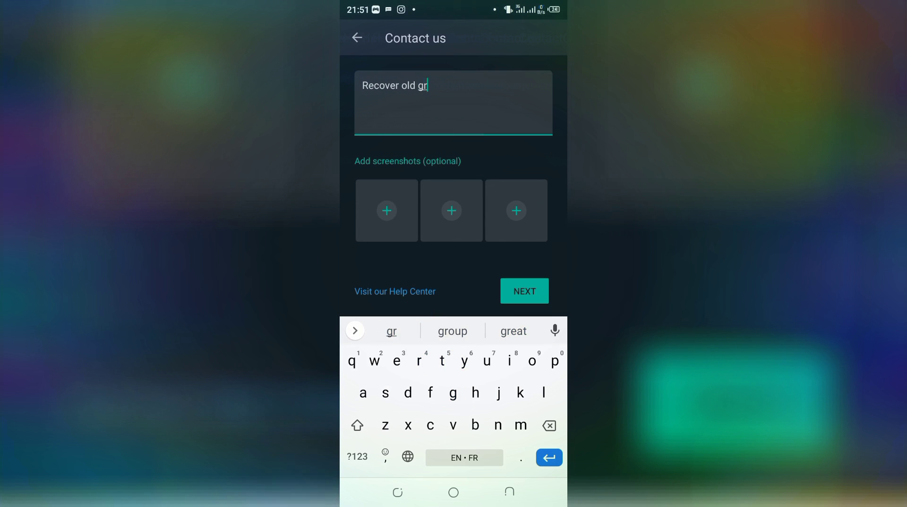
left_click(453, 331)
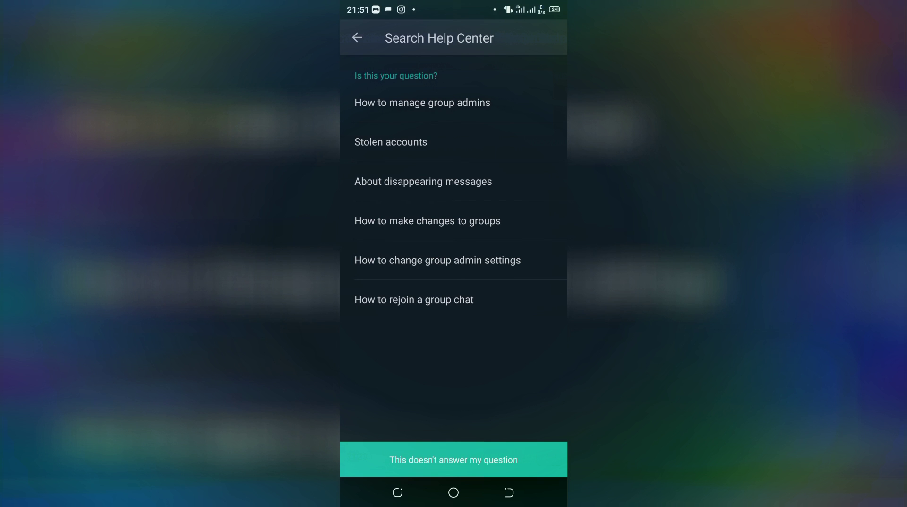
Step: View the Help Center article 'How to rejoin a group chat' from the search results
left_click(414, 300)
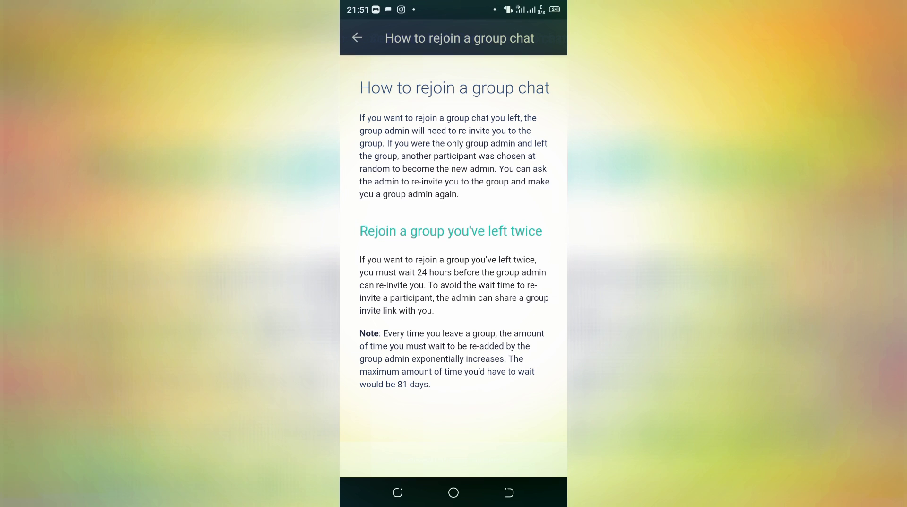